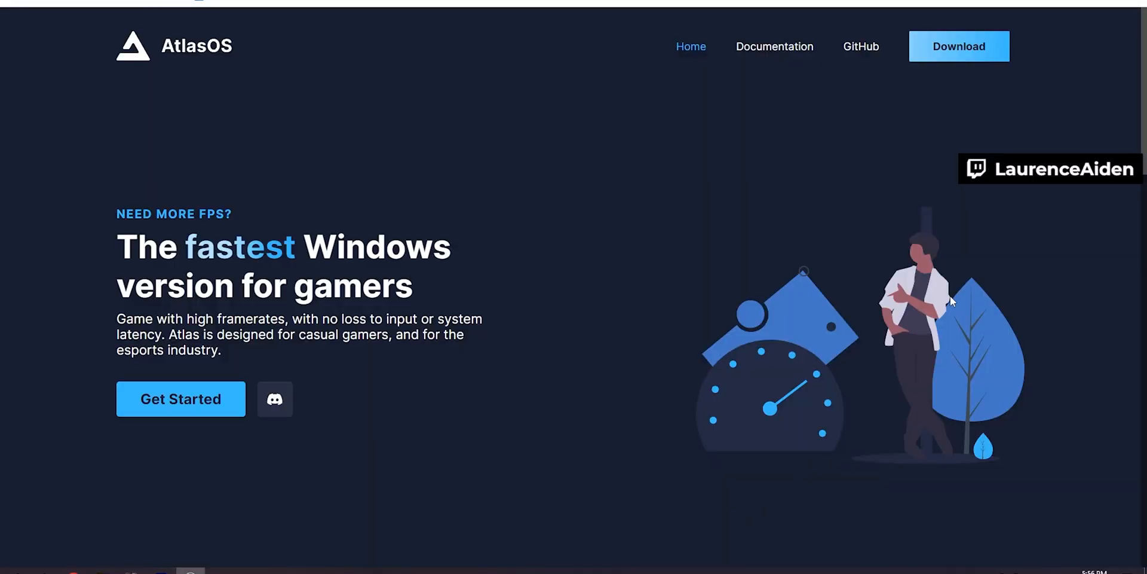
mouse_move(1139, 126)
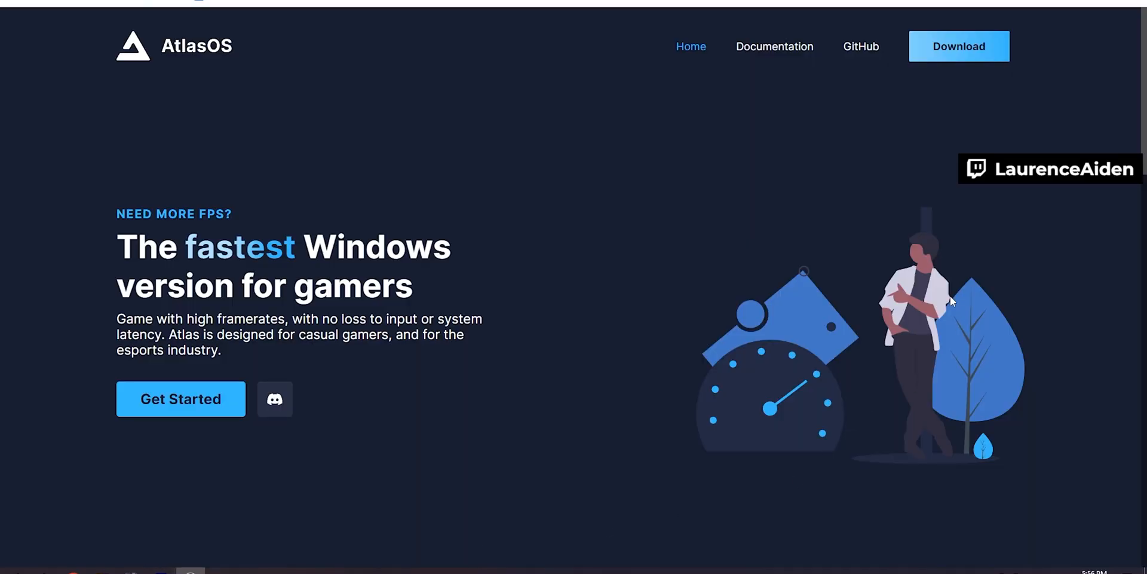
mouse_move(1088, 309)
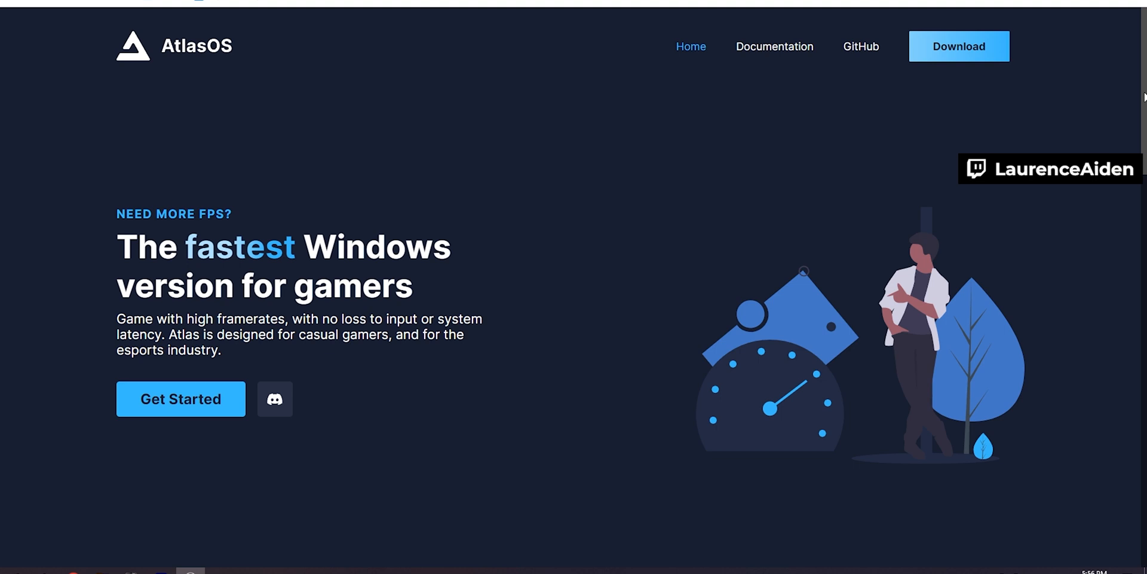
Step: Review the home page features and statistics, then go to the AtlasOS Download page
scroll("down", 3)
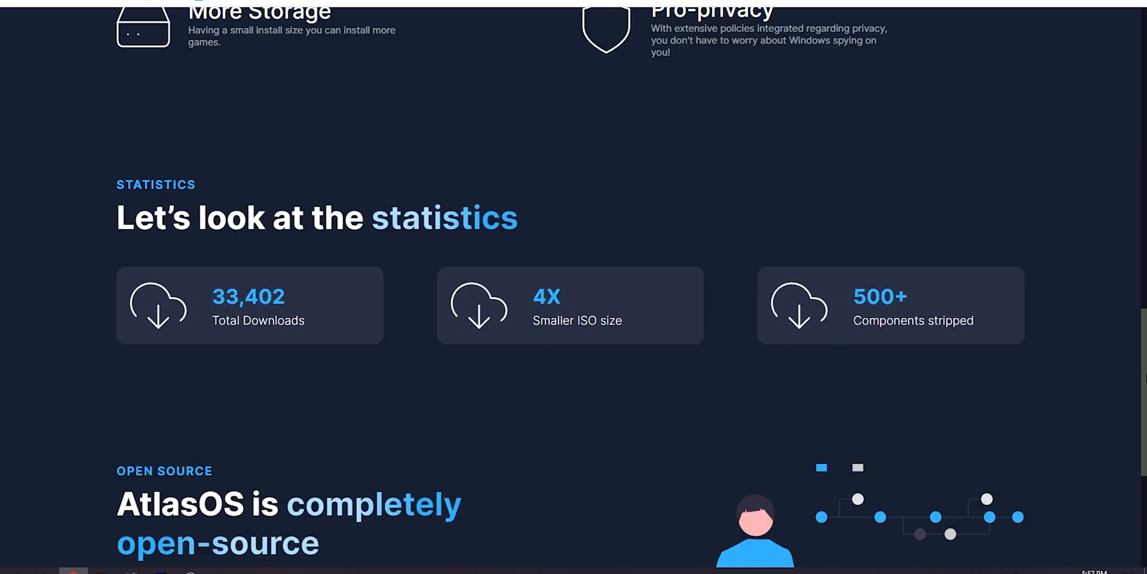
scroll("down", 3)
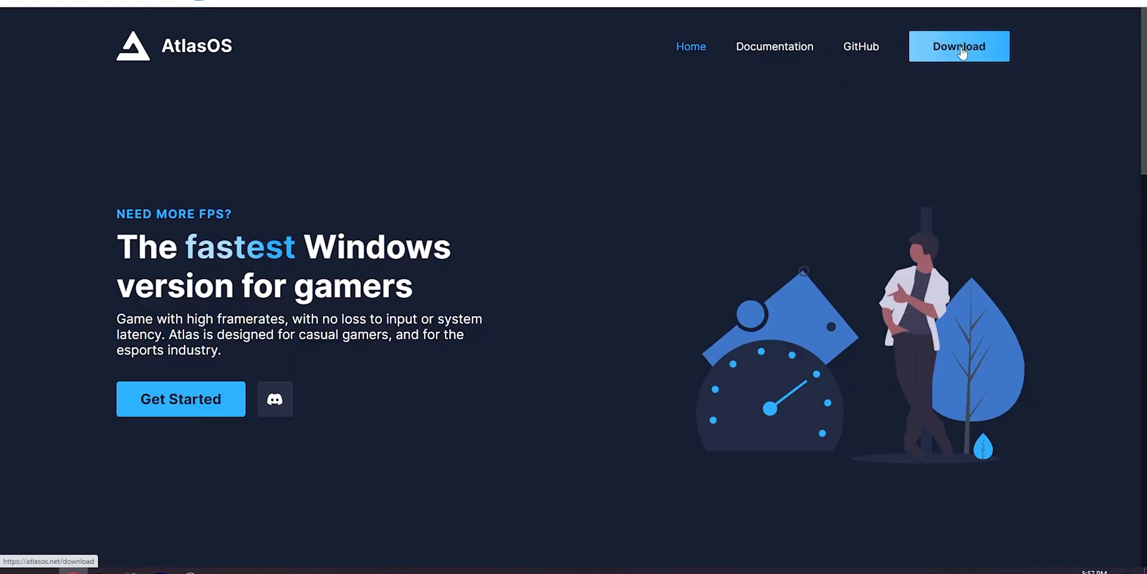
left_click(960, 46)
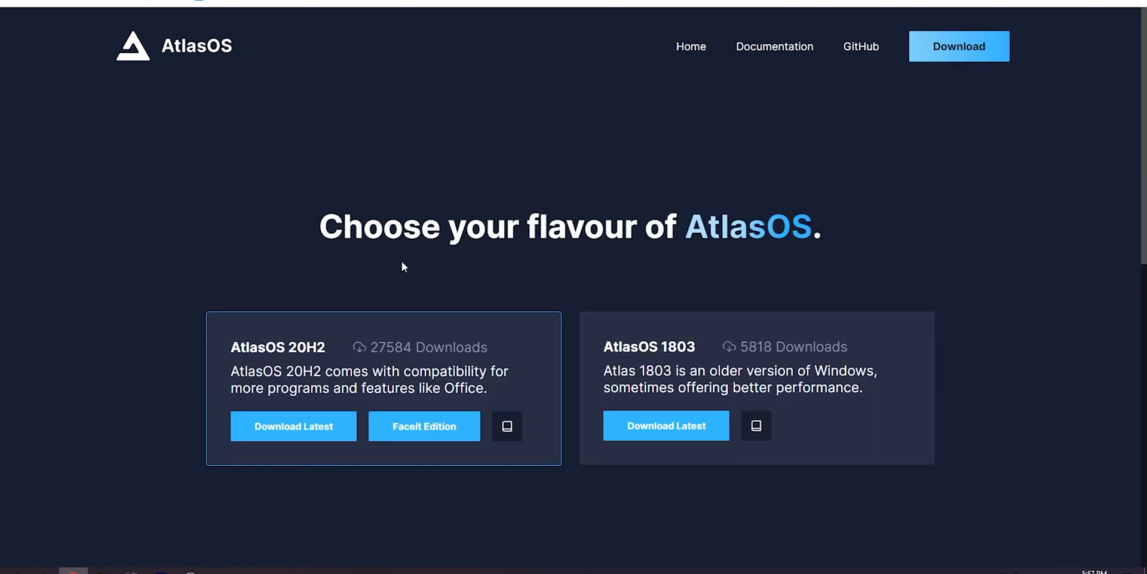